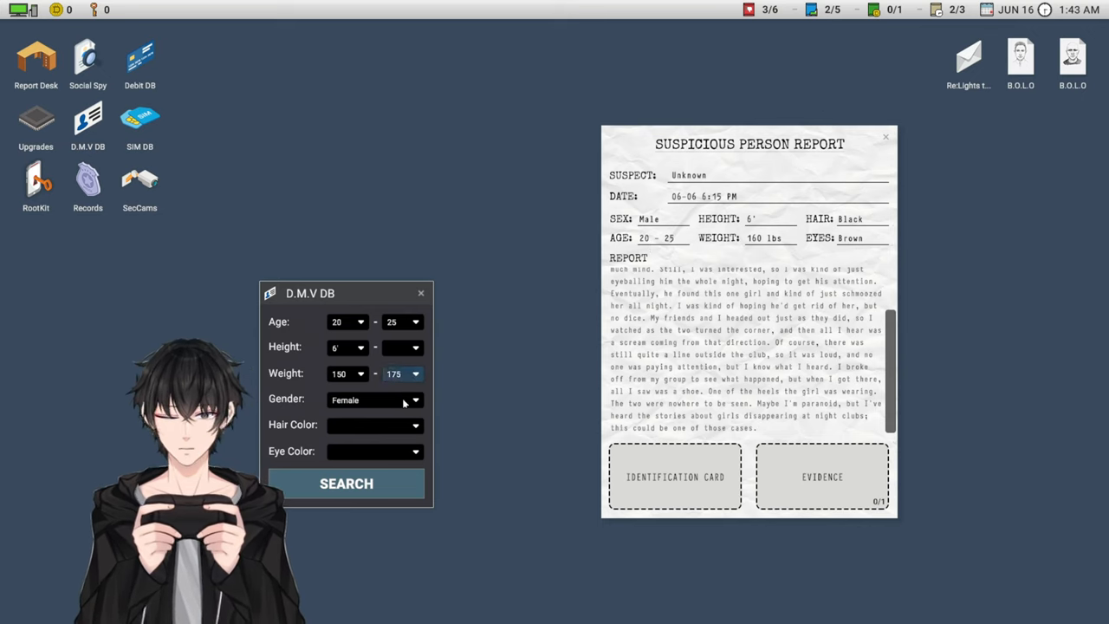
- Set the suspect's hair colour to Black and bring up the eye colour choices
click(373, 425)
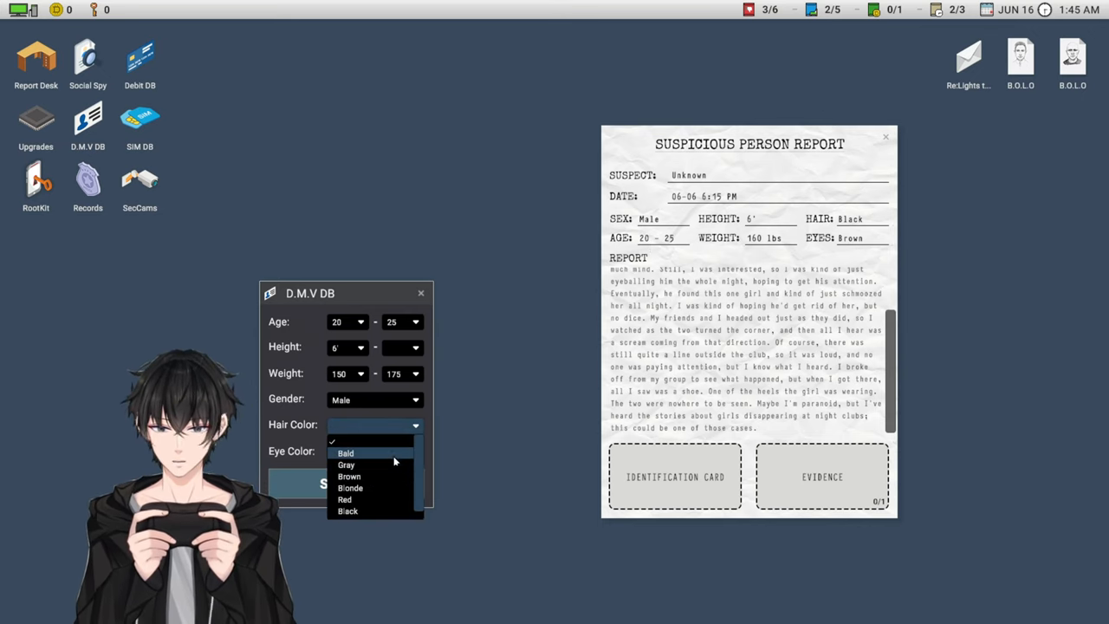
click(347, 512)
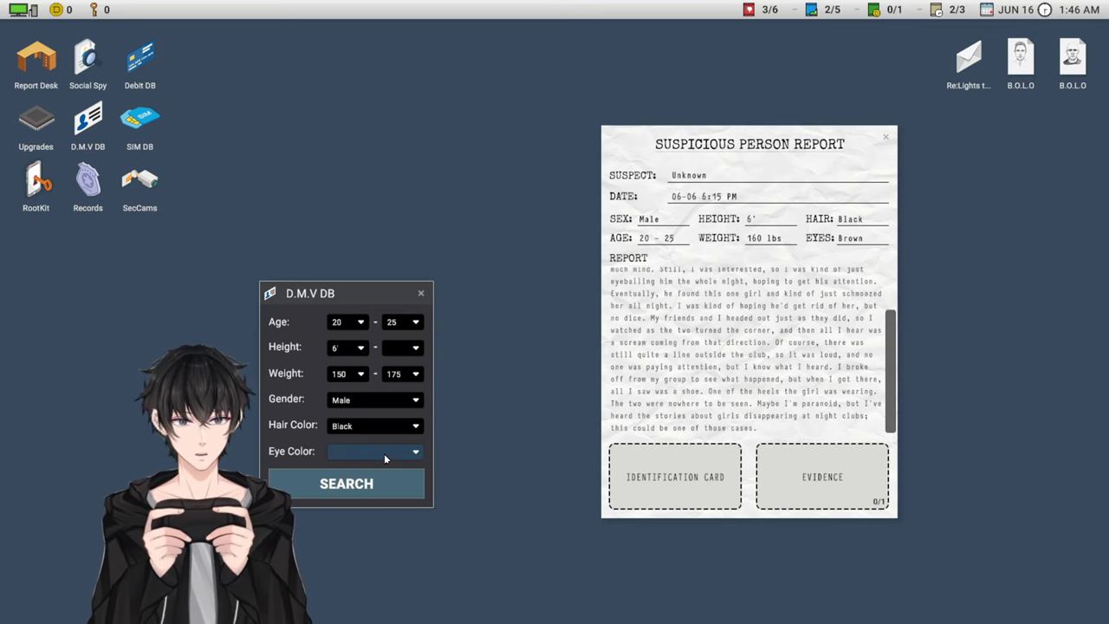
click(374, 452)
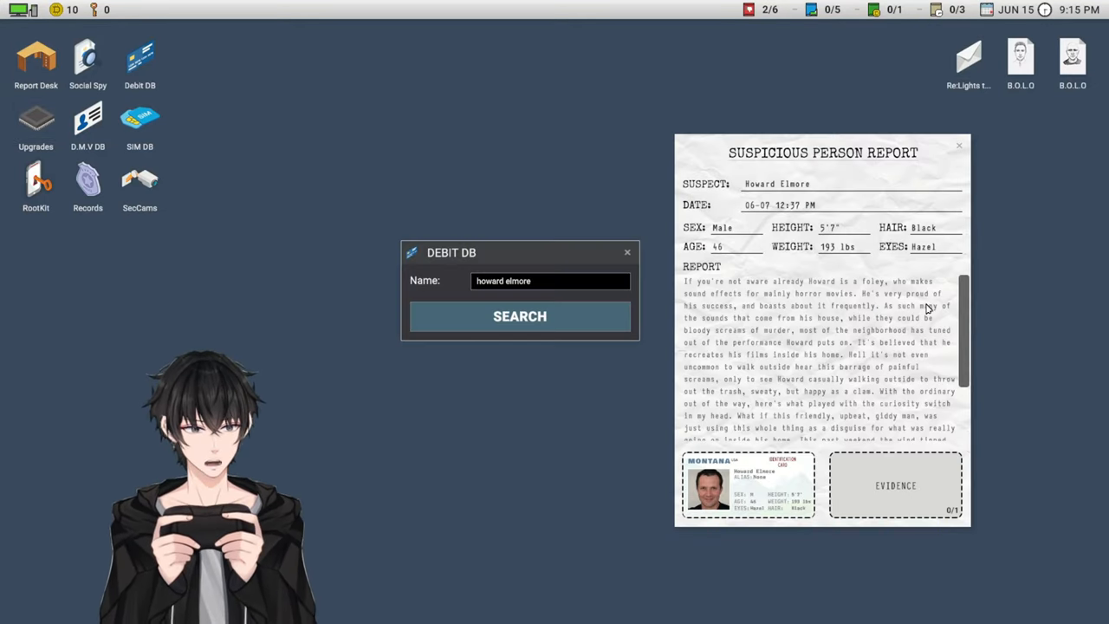
mouse_move(946, 317)
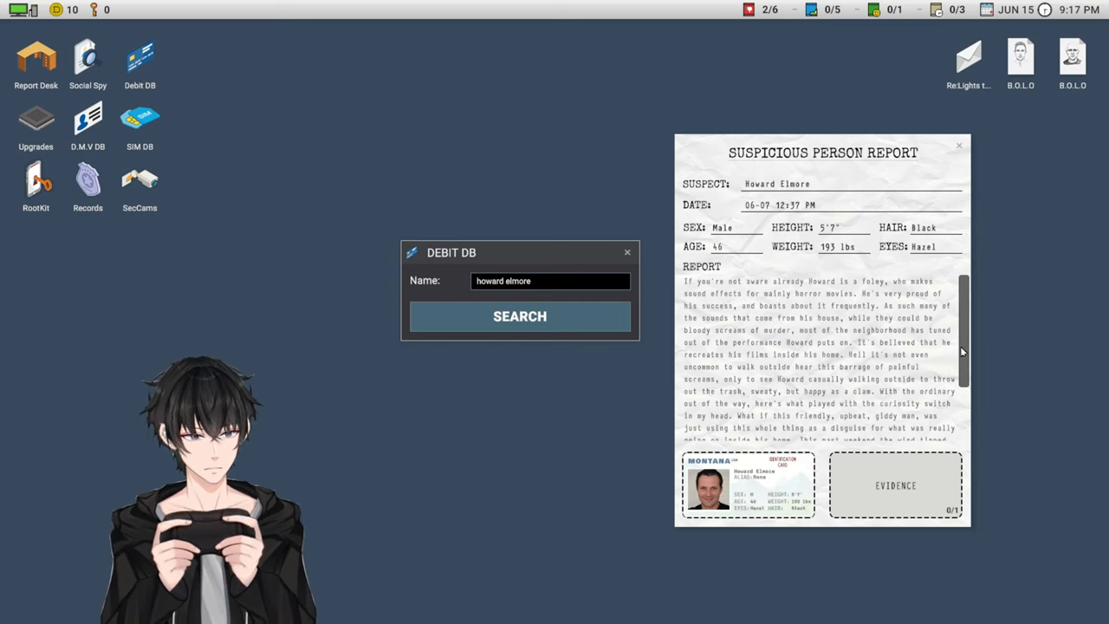
scroll(down, 3)
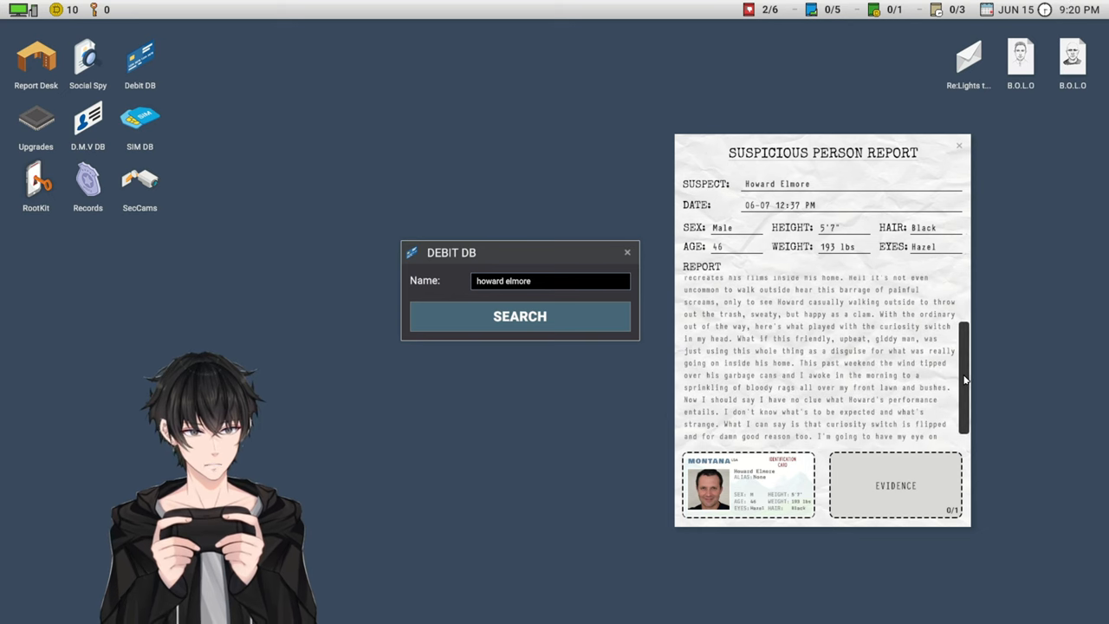
scroll(down, 3)
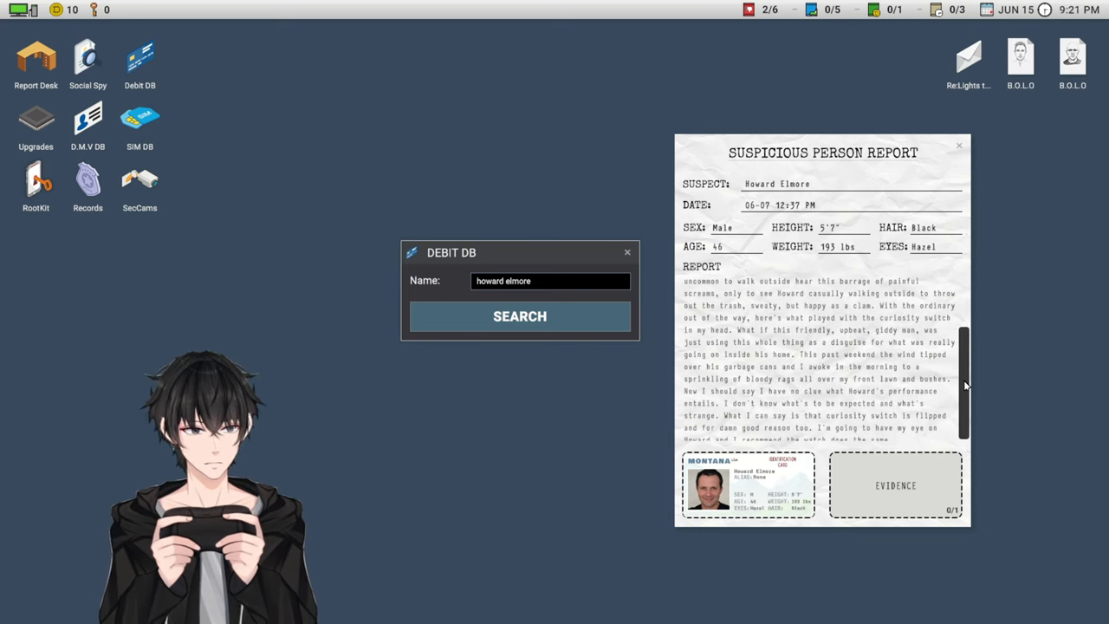
scroll(down, 3)
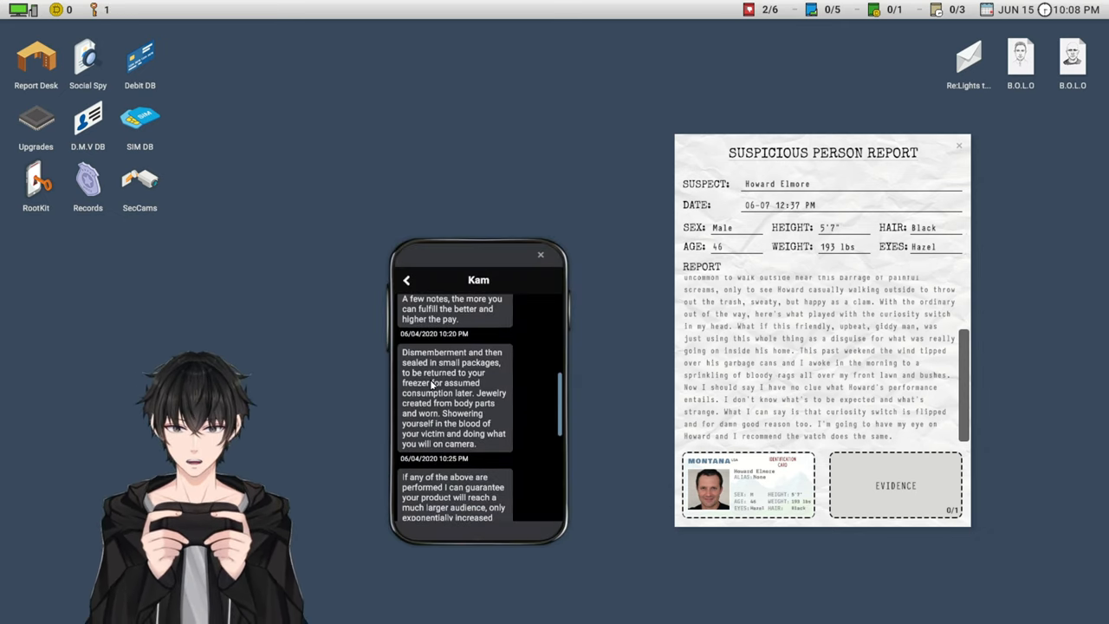
- Scroll down the Kam message thread about dismemberment and filming victims
scroll(down, 3)
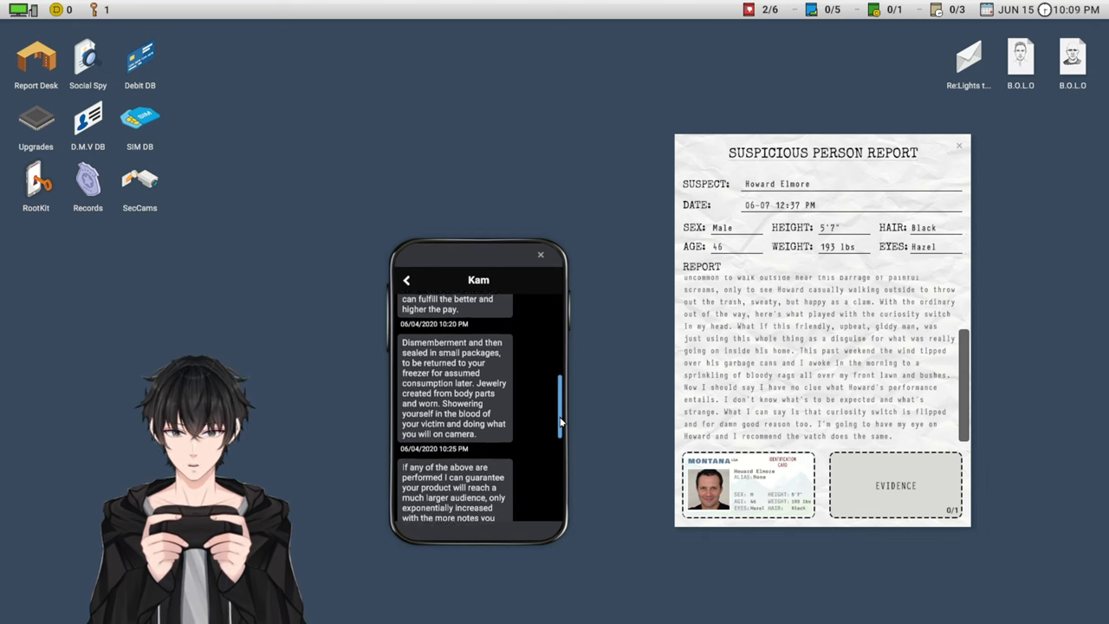
scroll(down, 3)
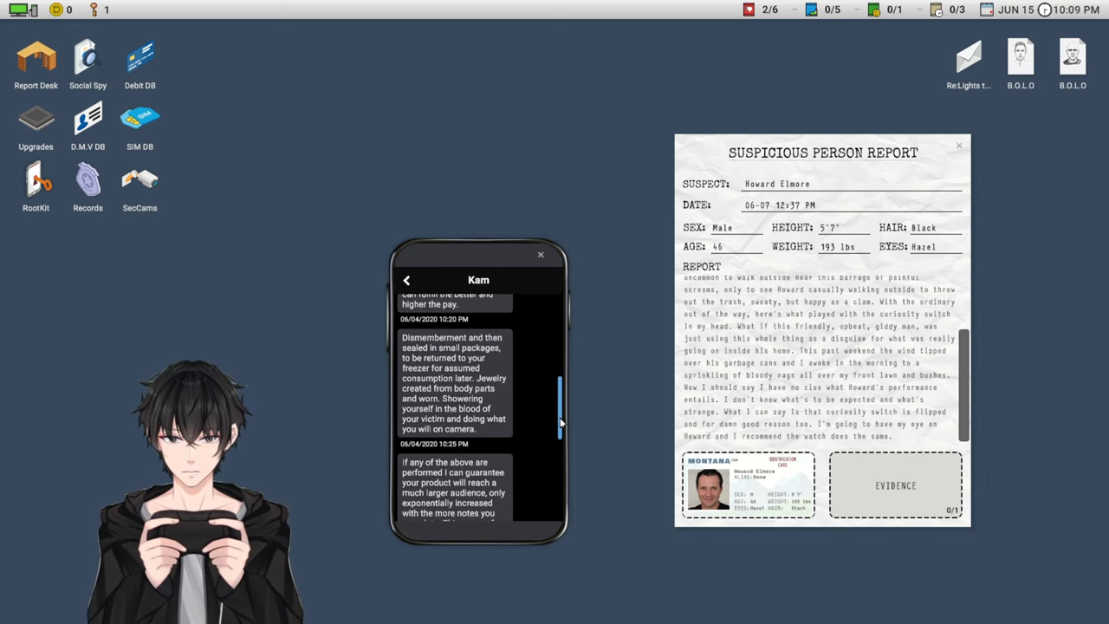